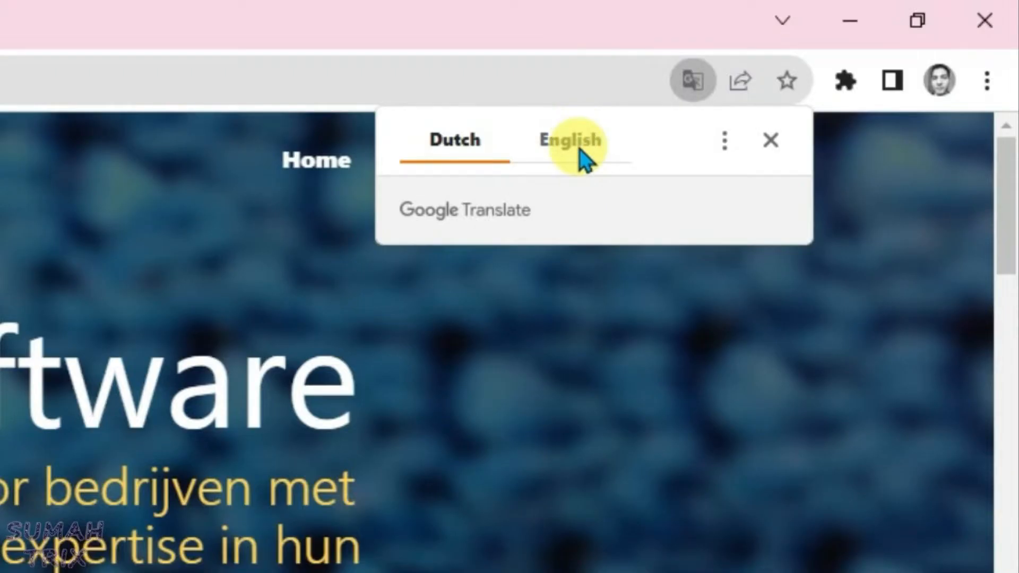
# Request an English translation of the Dutch Onn Software page from Chrome's translate bubble, which fails
pyautogui.click(571, 140)
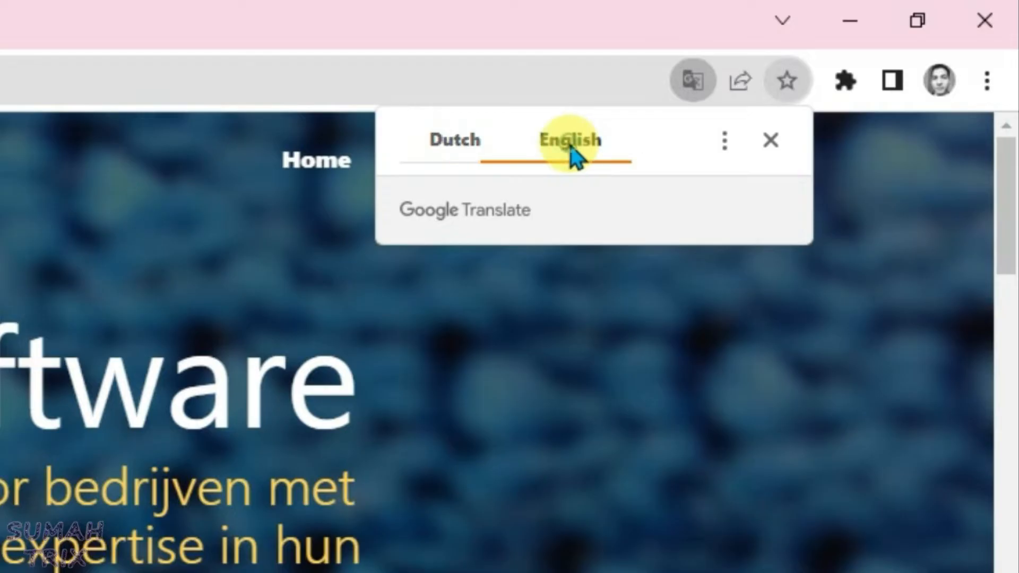
pyautogui.click(570, 139)
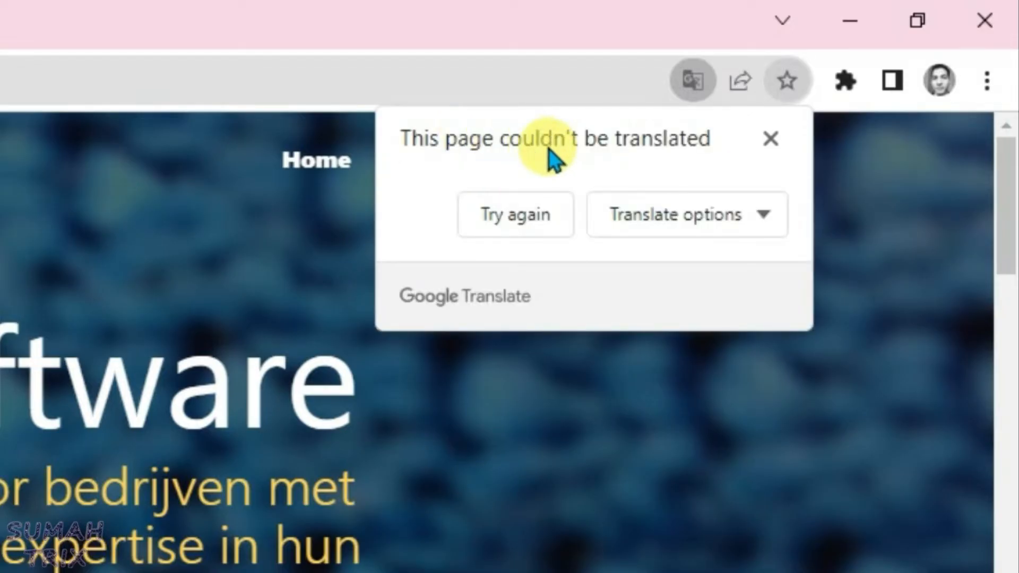
pyautogui.moveTo(634, 159)
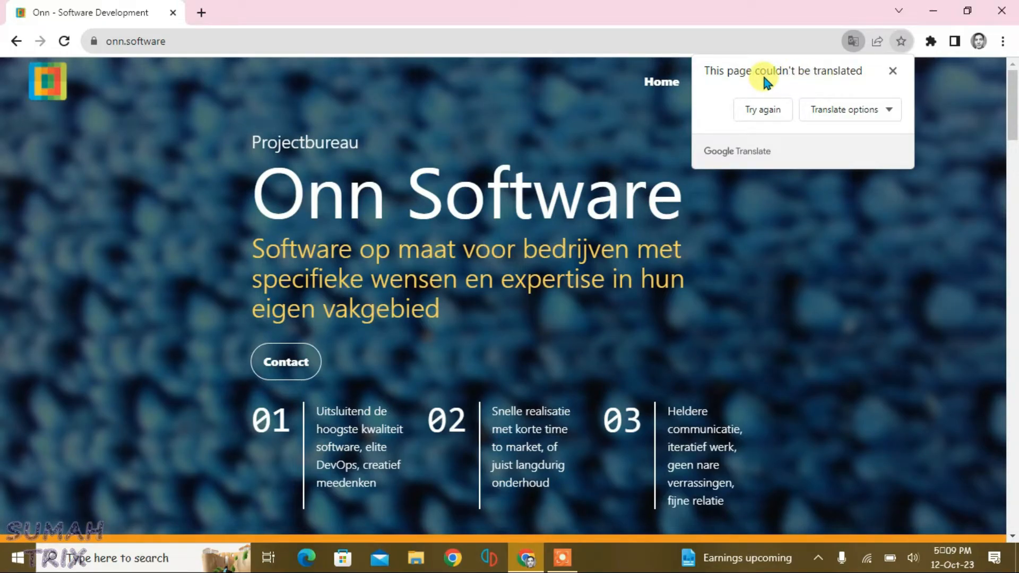
pyautogui.moveTo(778, 83)
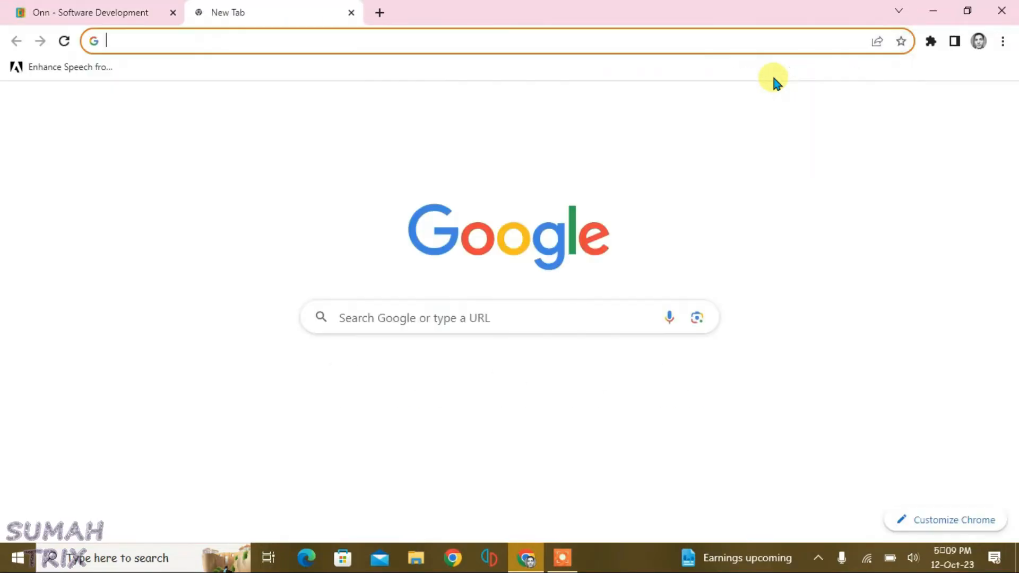
# Search 'google translate extension' and go to the Google Translate result on the Chrome Web Store
pyautogui.write('google tr')
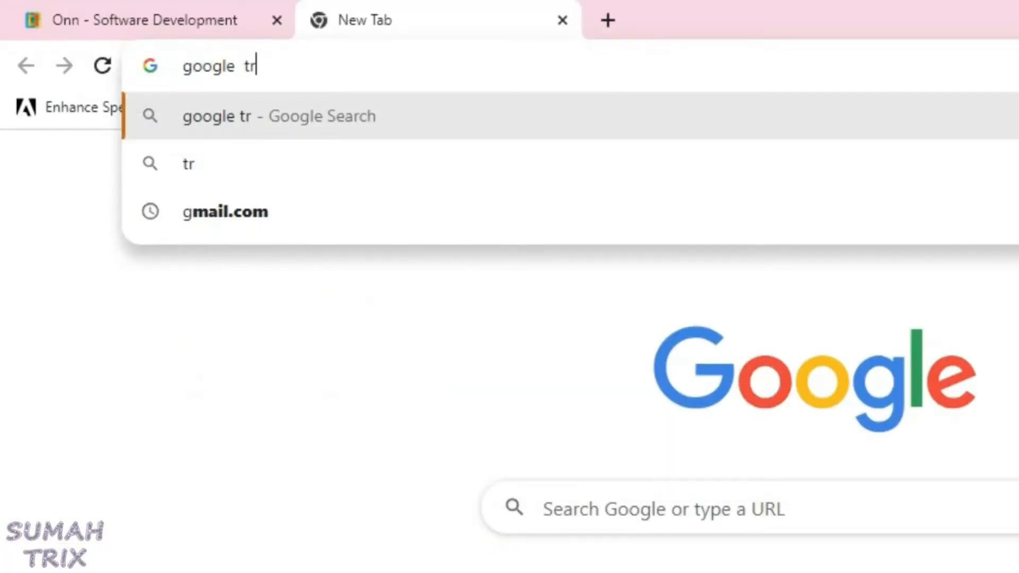
pyautogui.write('anslate extension')
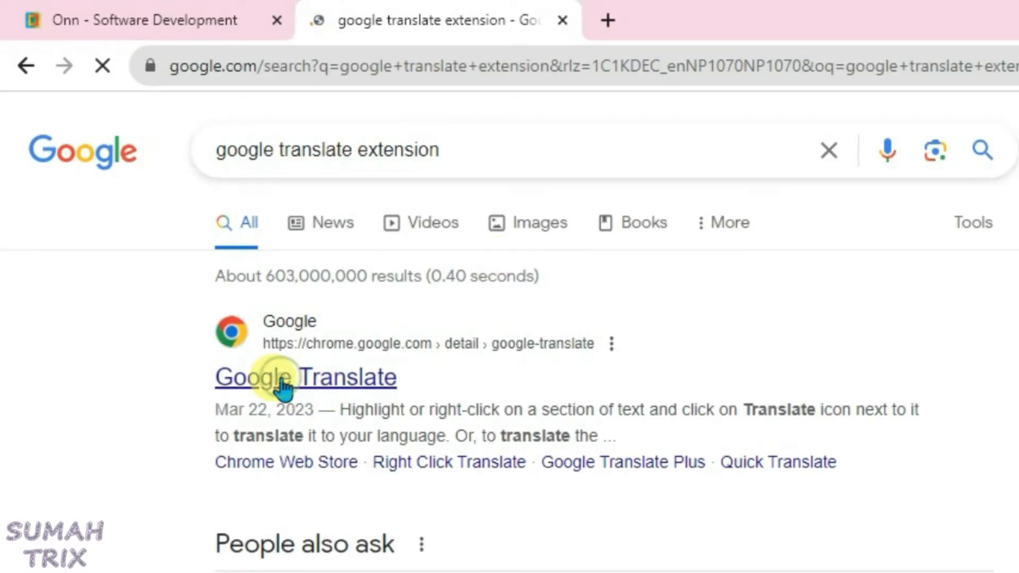
pyautogui.click(305, 377)
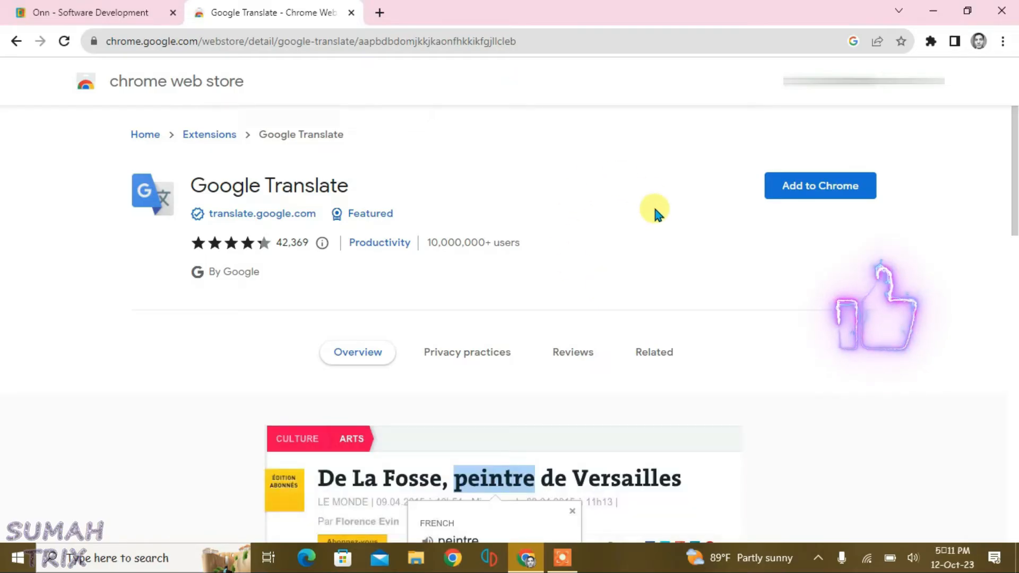
# Add the Google Translate extension to Chrome and dismiss the installed notice
pyautogui.click(820, 185)
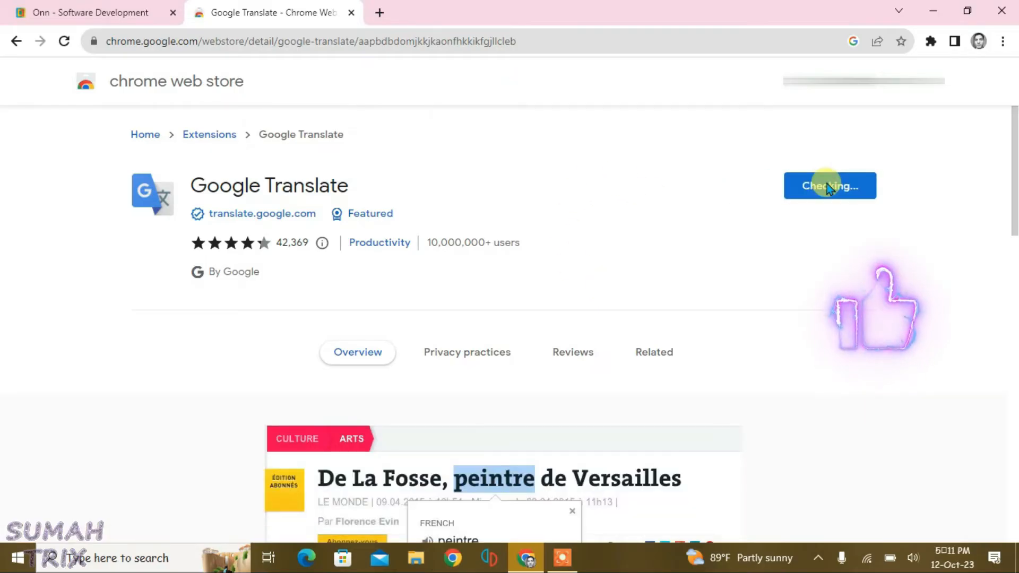
pyautogui.moveTo(536, 166)
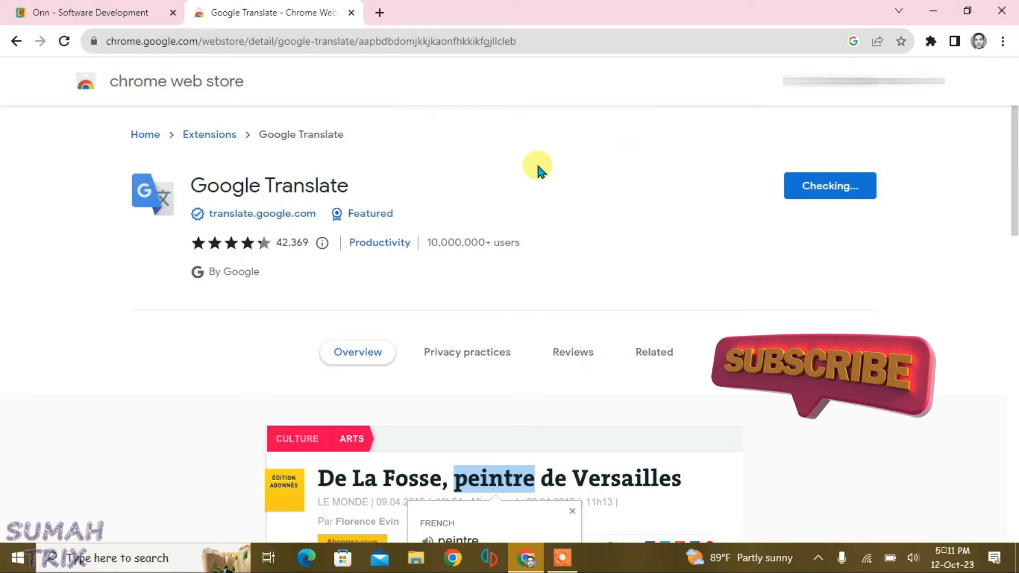
pyautogui.click(831, 185)
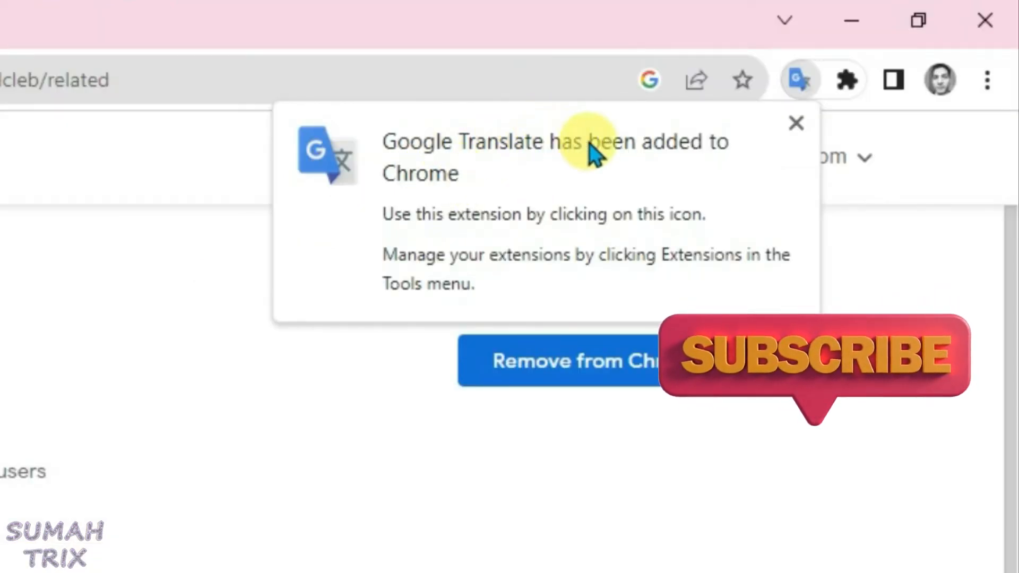
pyautogui.click(795, 124)
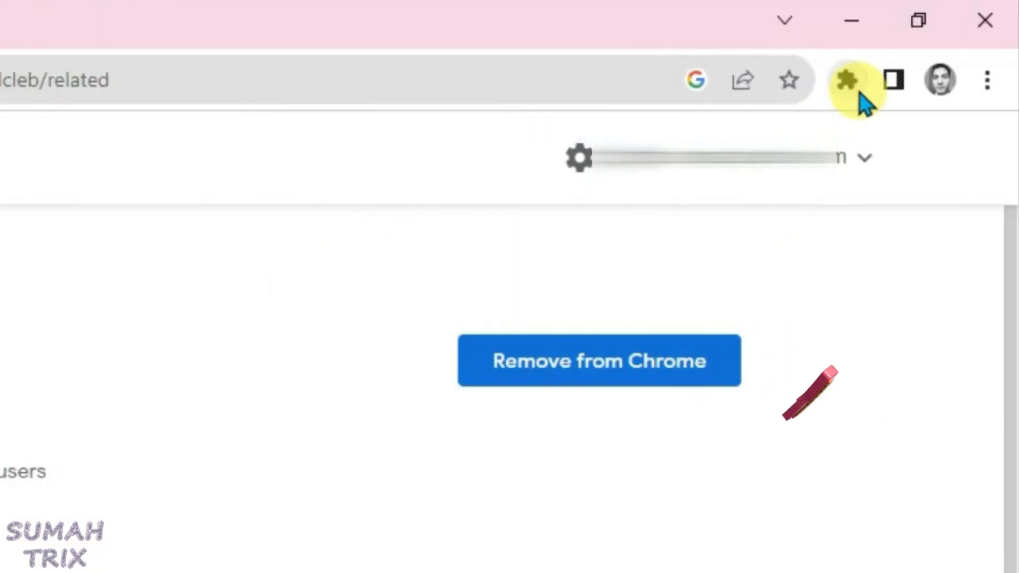
# Pin Google Translate to the toolbar from the Extensions list
pyautogui.click(846, 80)
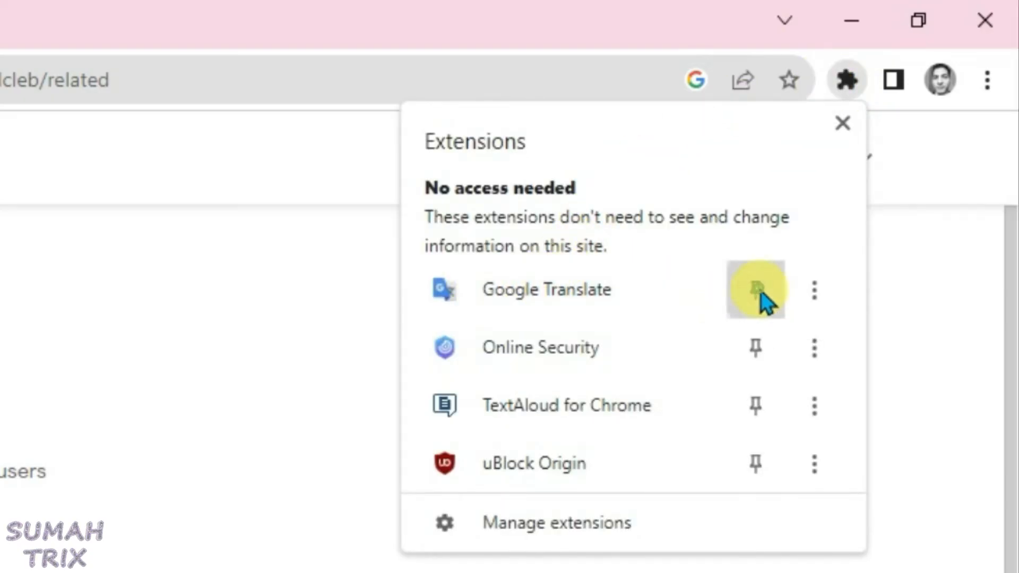
pyautogui.click(756, 290)
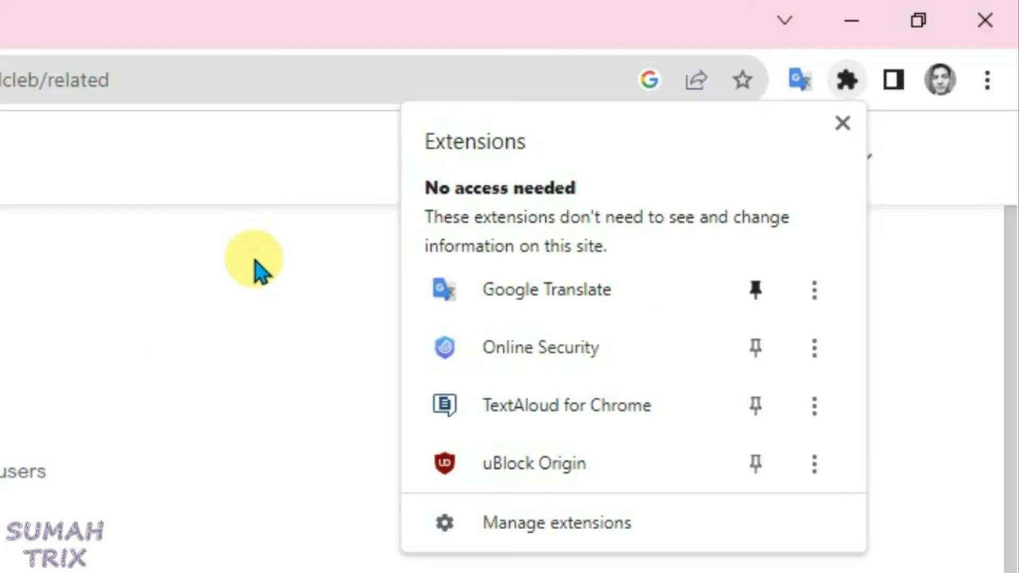
pyautogui.click(843, 123)
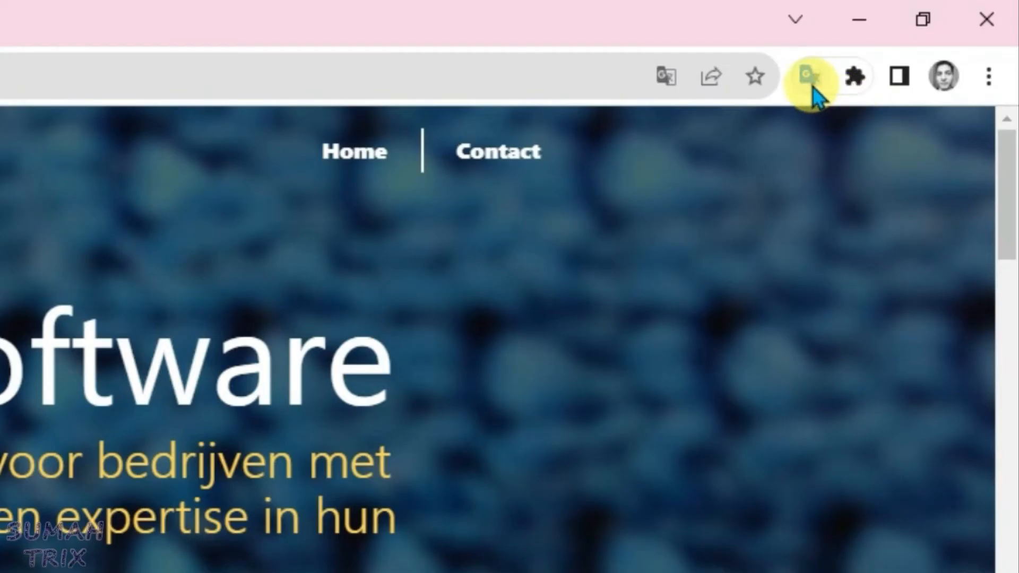
# Translate the whole Onn Software page into English via the pinned Google Translate extension
pyautogui.click(810, 76)
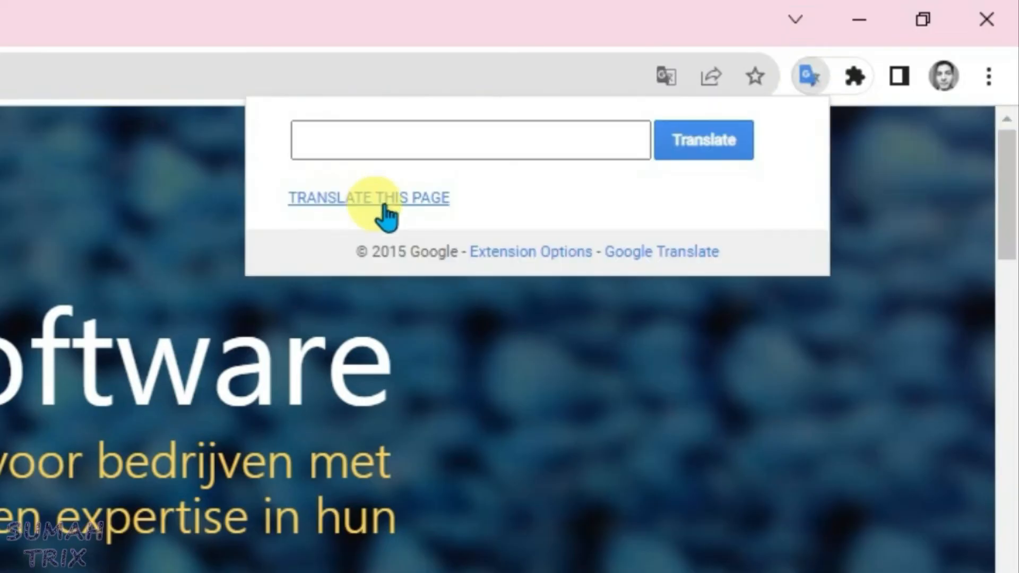
pyautogui.moveTo(337, 205)
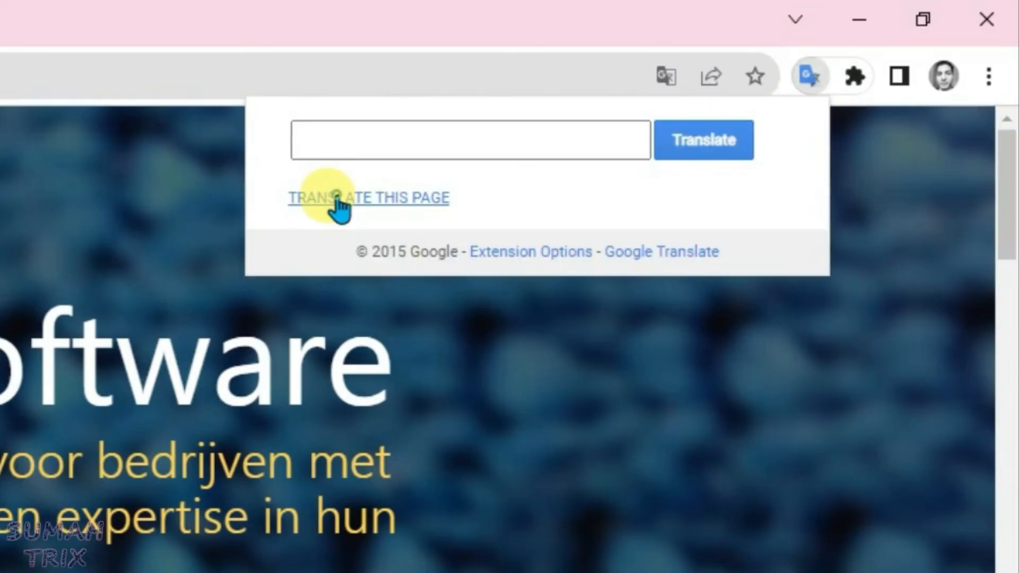
pyautogui.click(368, 197)
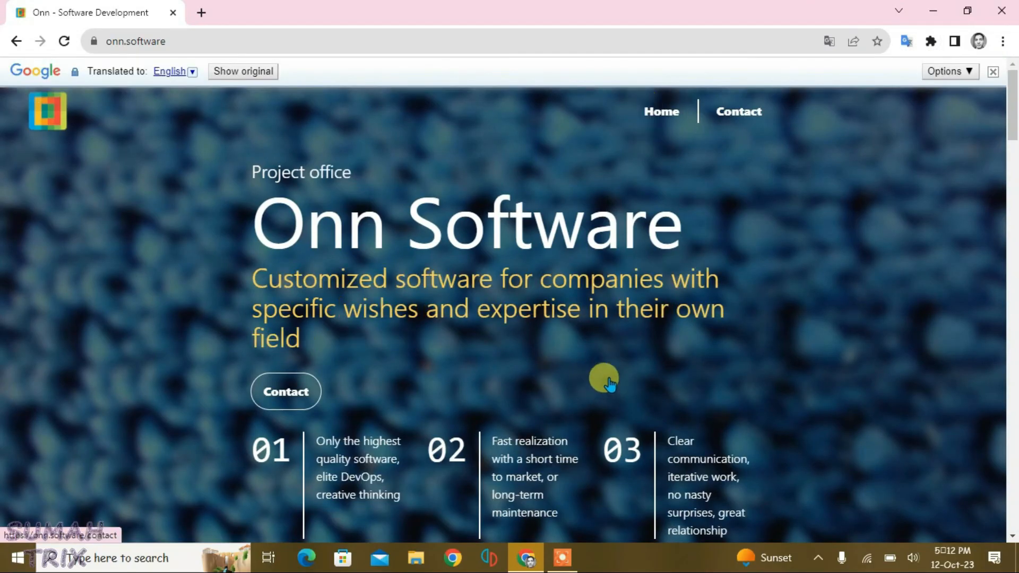
pyautogui.moveTo(663, 378)
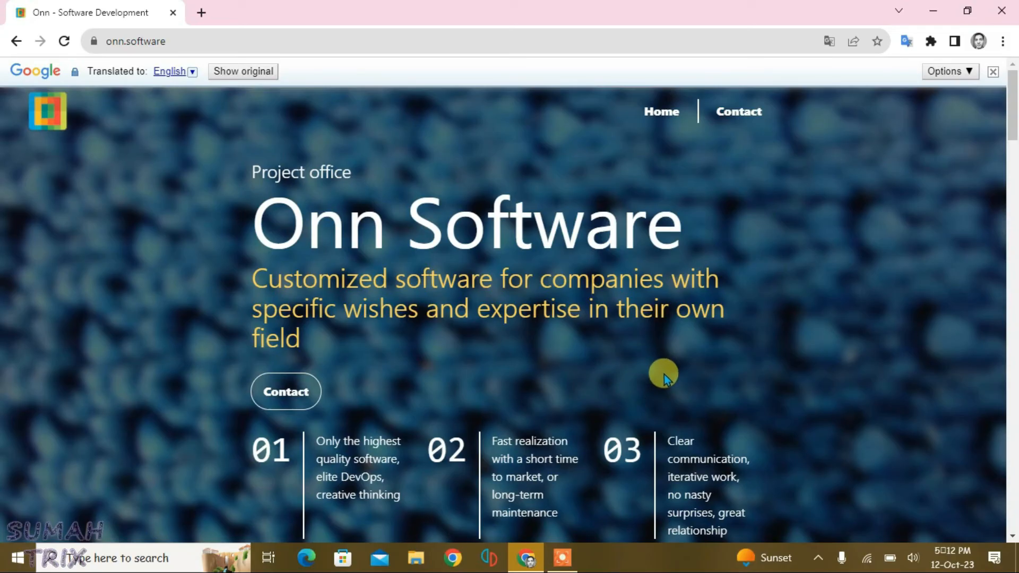
pyautogui.moveTo(815, 377)
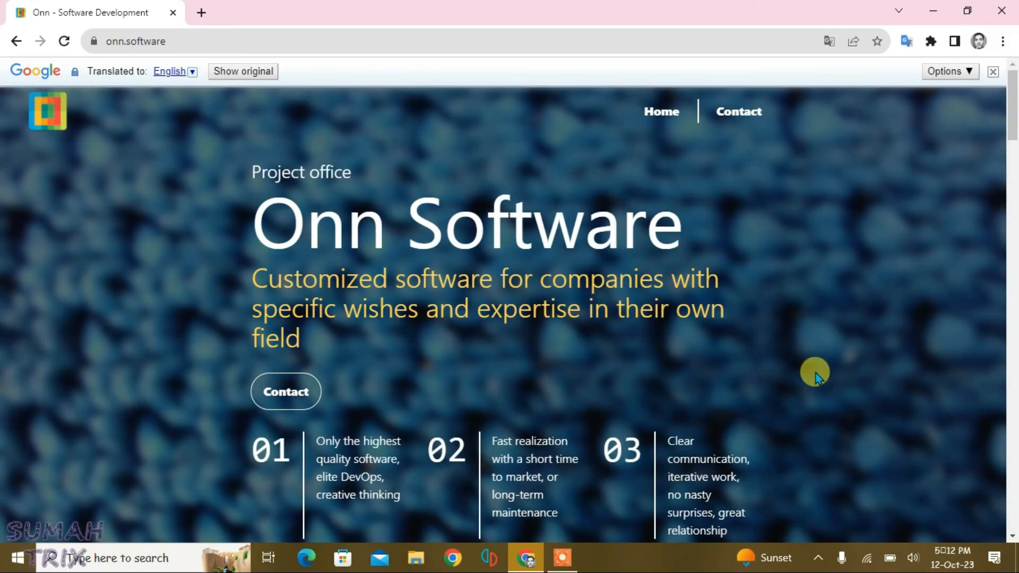